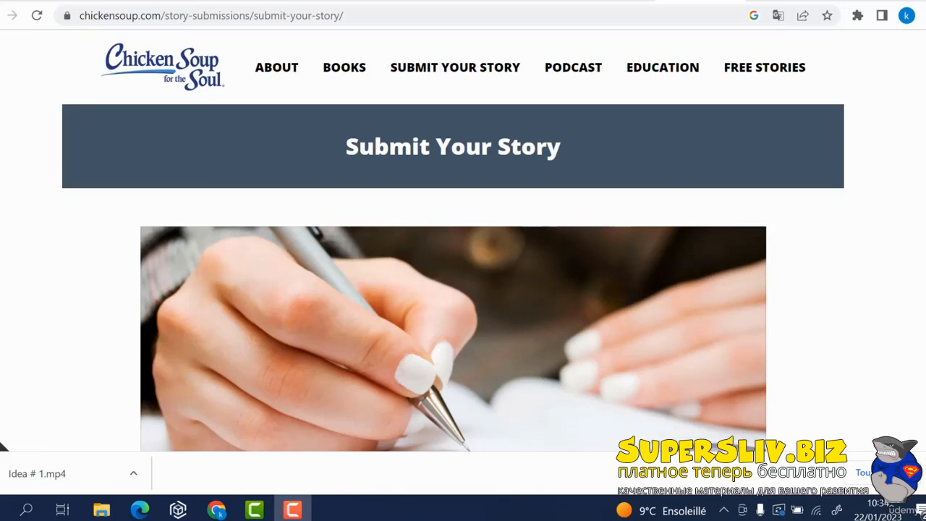
mouse_move(864, 345)
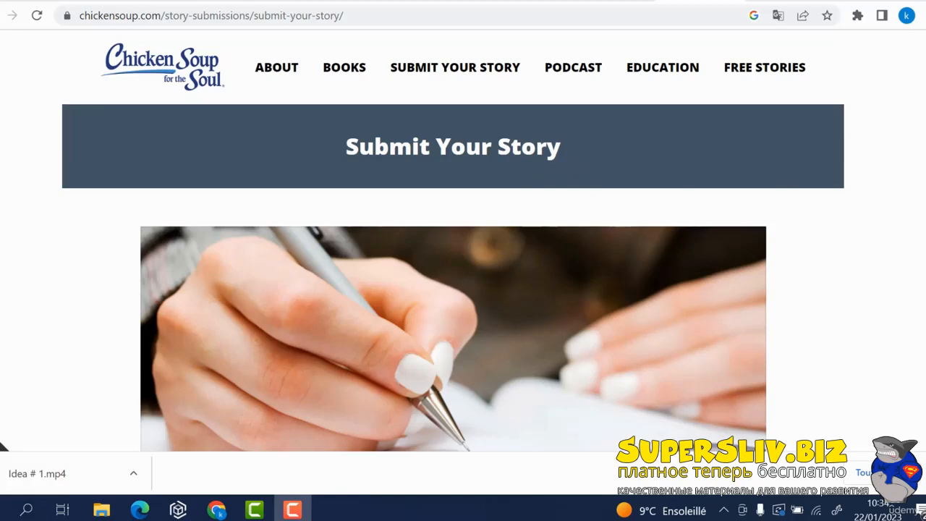
Step: Scroll through the Chicken Soup story submission page to read its guidelines
scroll(down, 3)
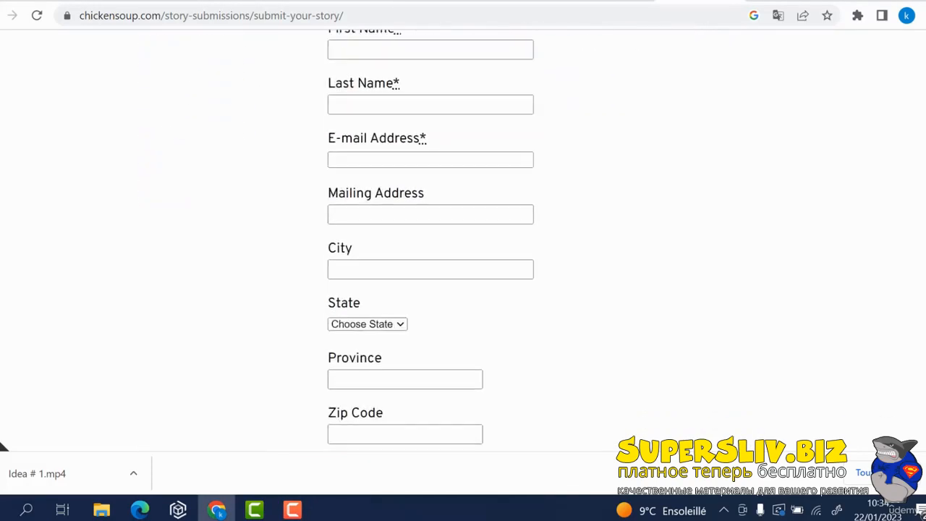
scroll(up, 3)
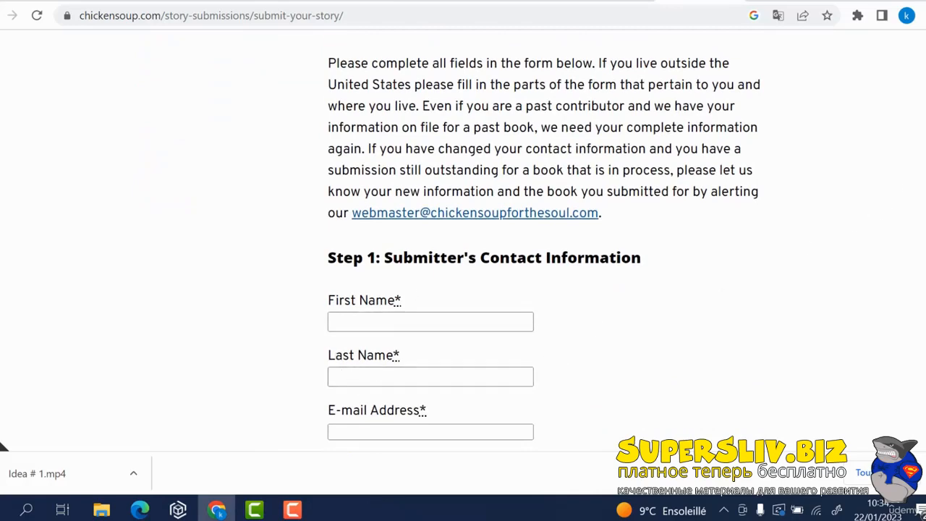
scroll(down, 3)
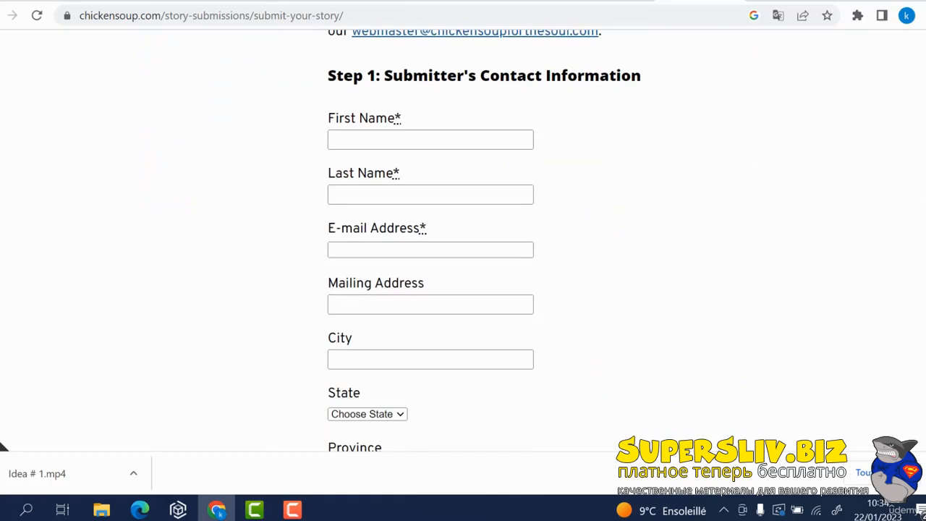
scroll(down, 3)
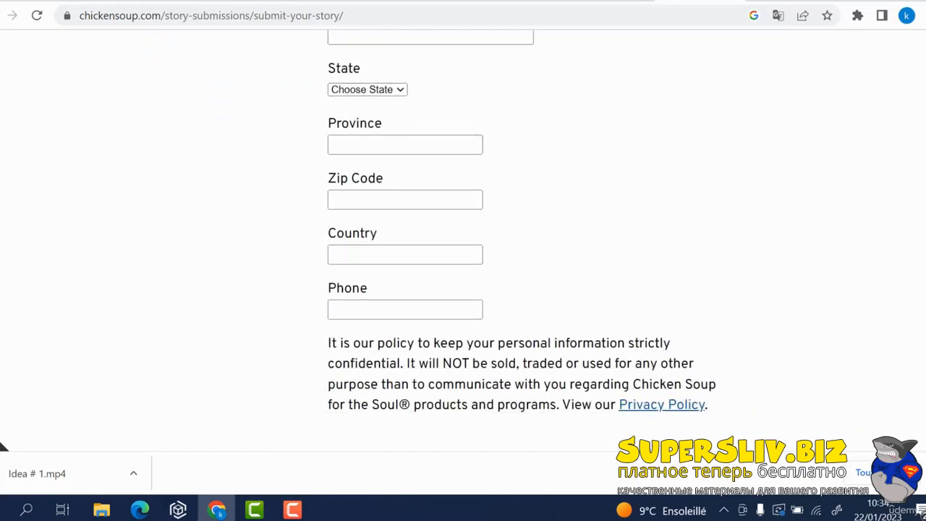
scroll(down, 3)
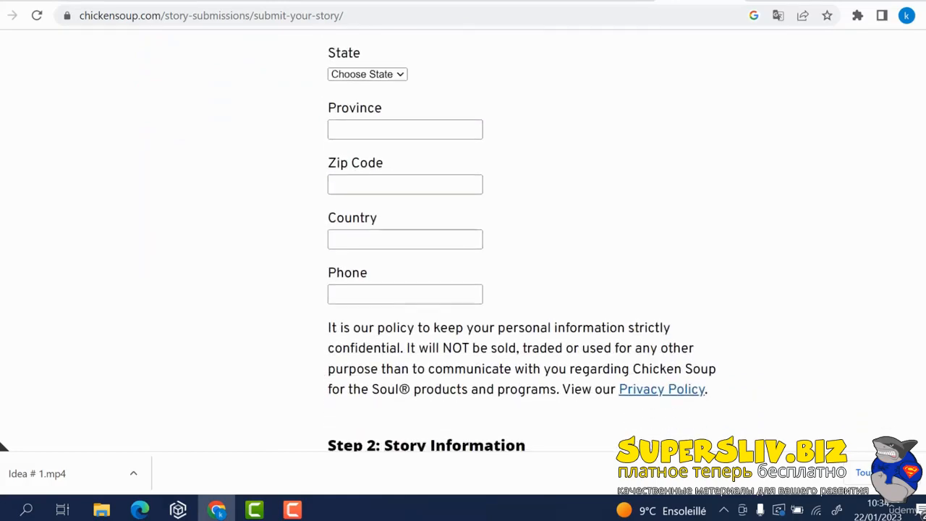
scroll(down, 3)
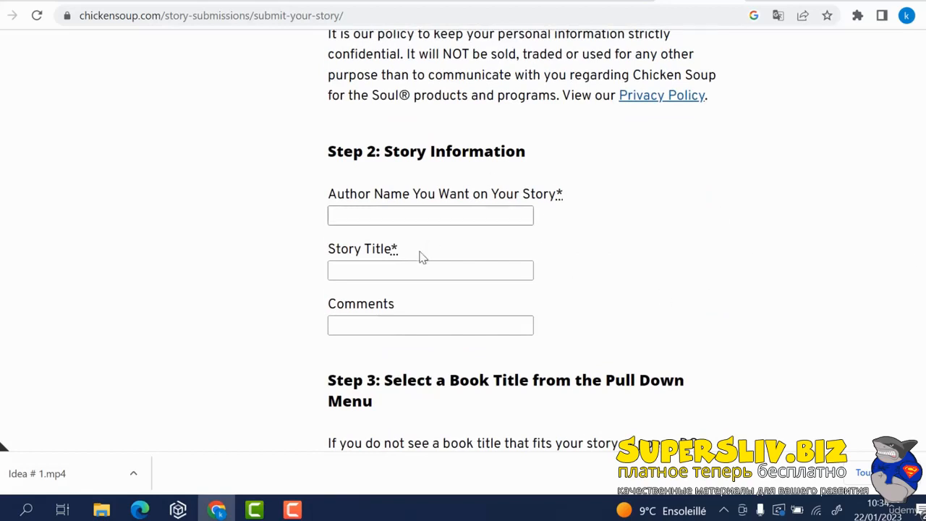
mouse_move(512, 233)
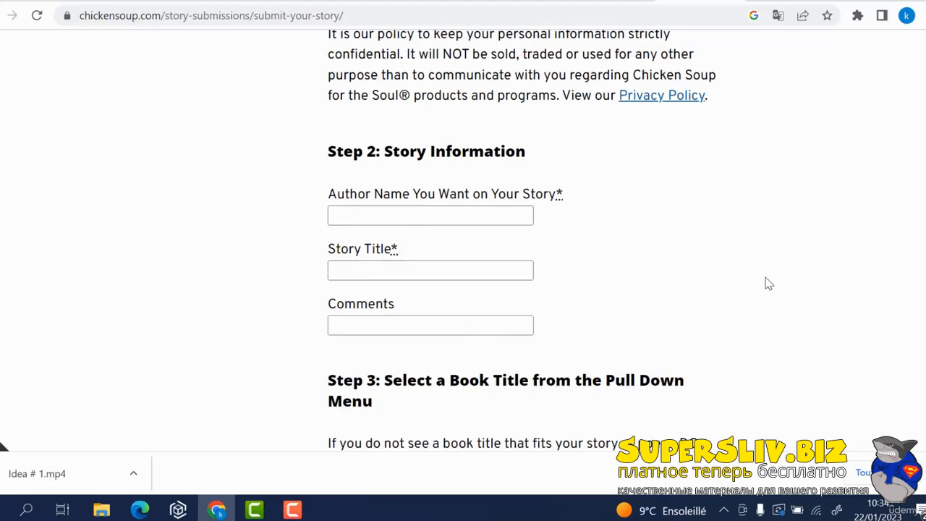
scroll(down, 3)
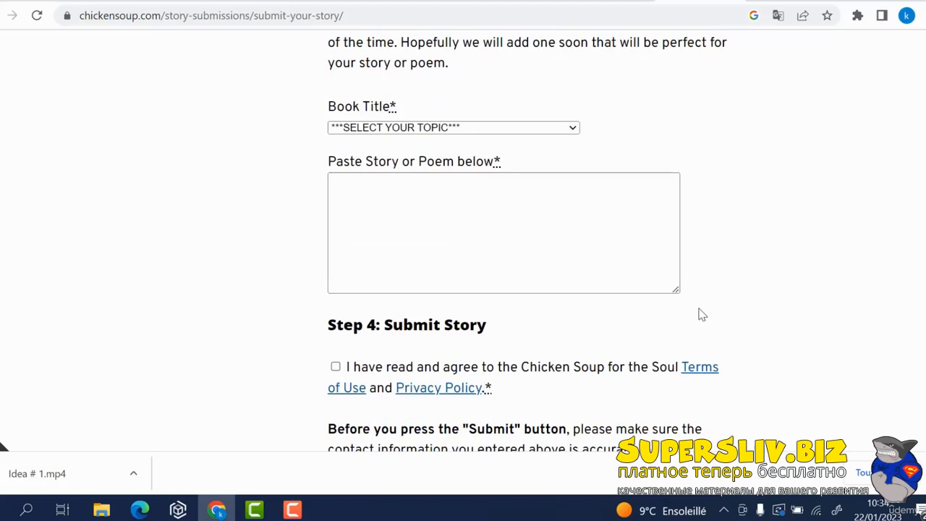
mouse_move(897, 295)
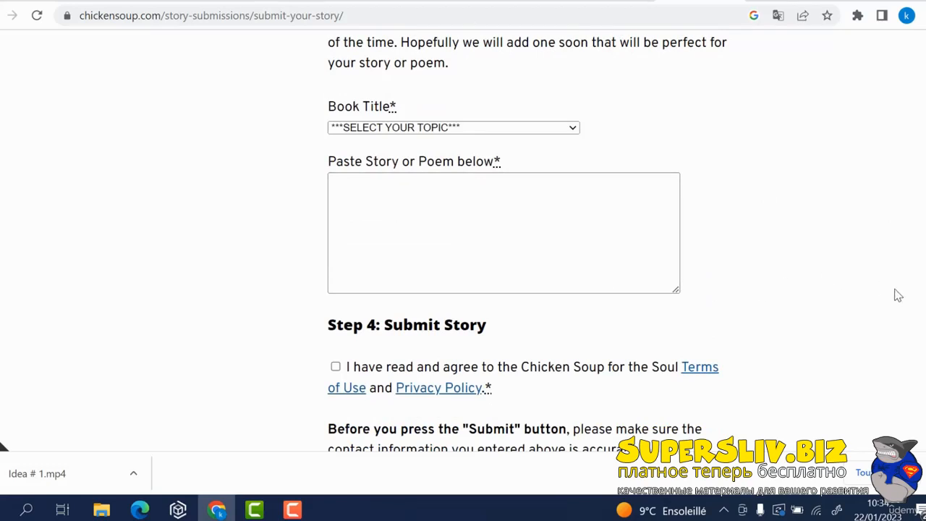
scroll(down, 3)
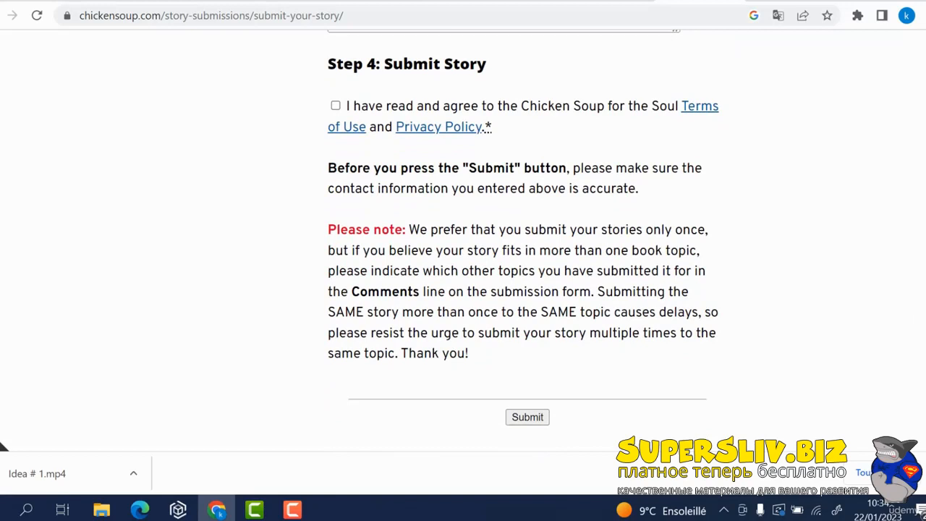
mouse_move(541, 185)
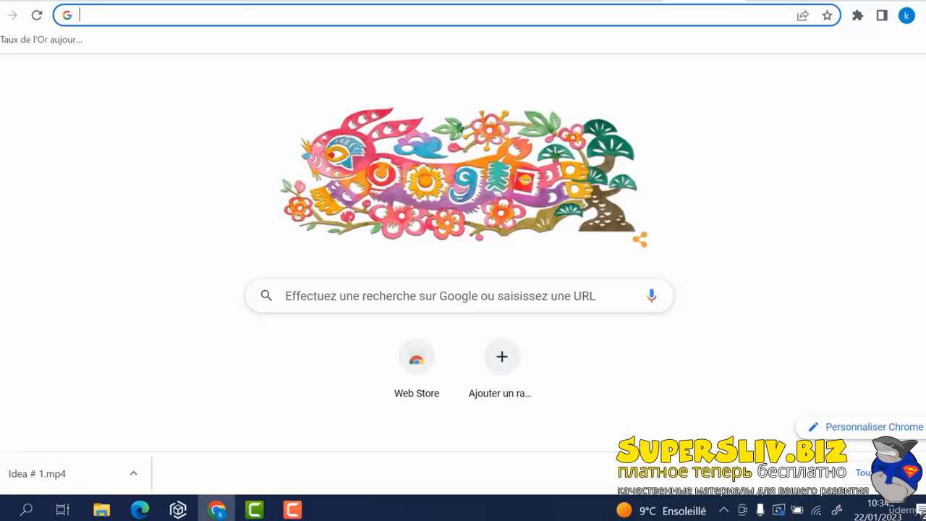
Step: Bring up the Reader's Digest submissions page via the 'reader' address-bar suggestion
text(reader)
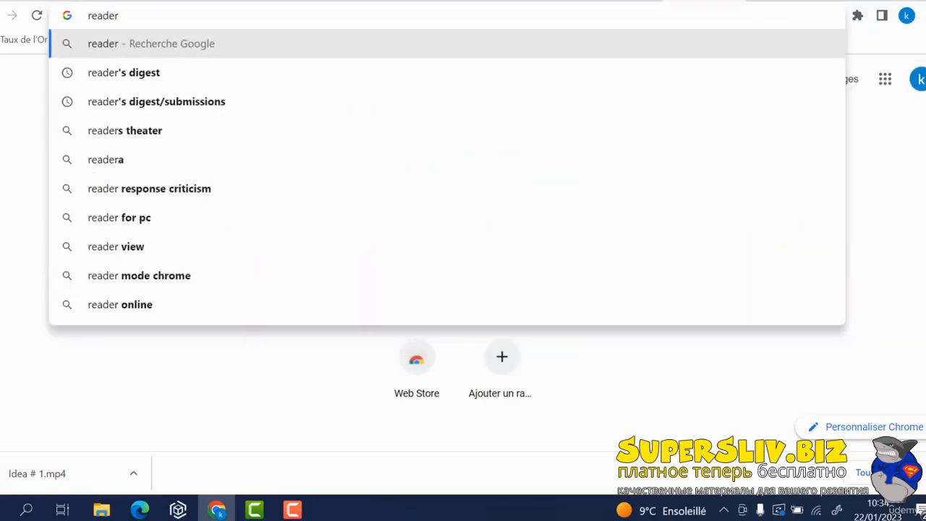
mouse_move(166, 101)
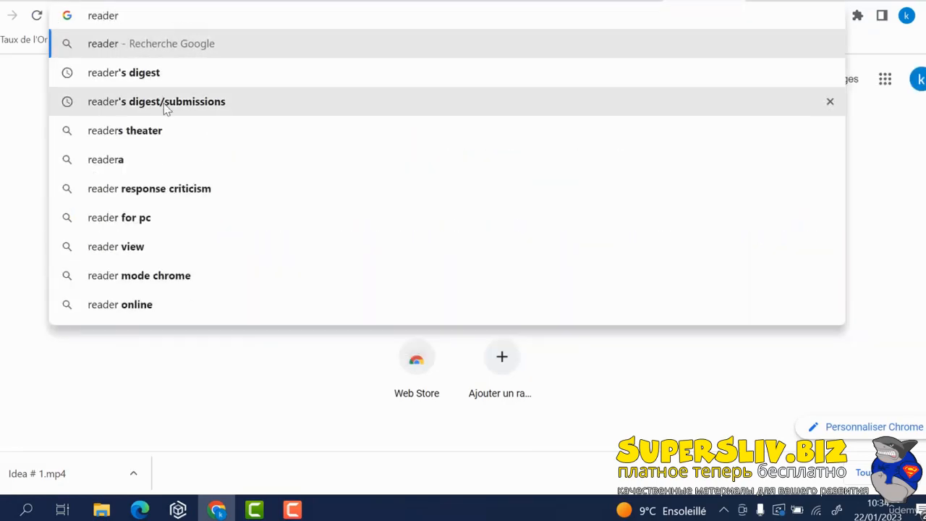
click(156, 101)
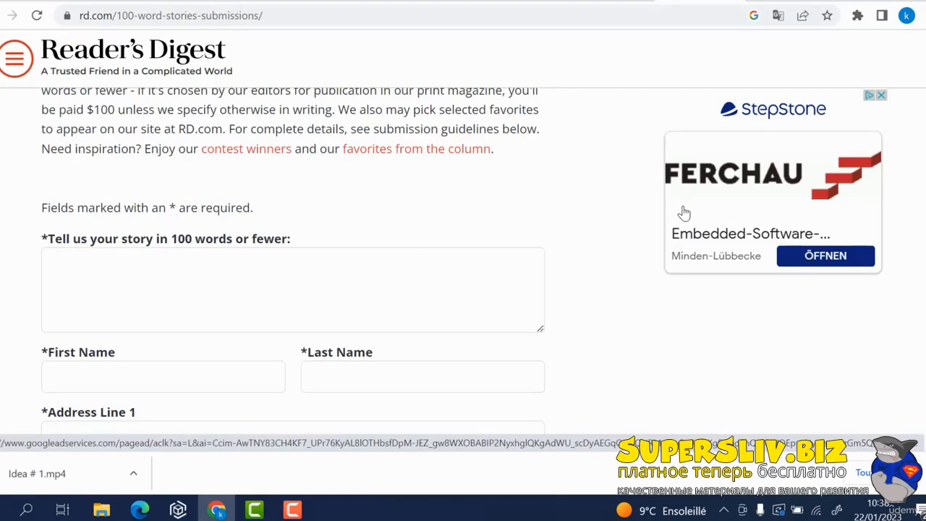
mouse_move(530, 191)
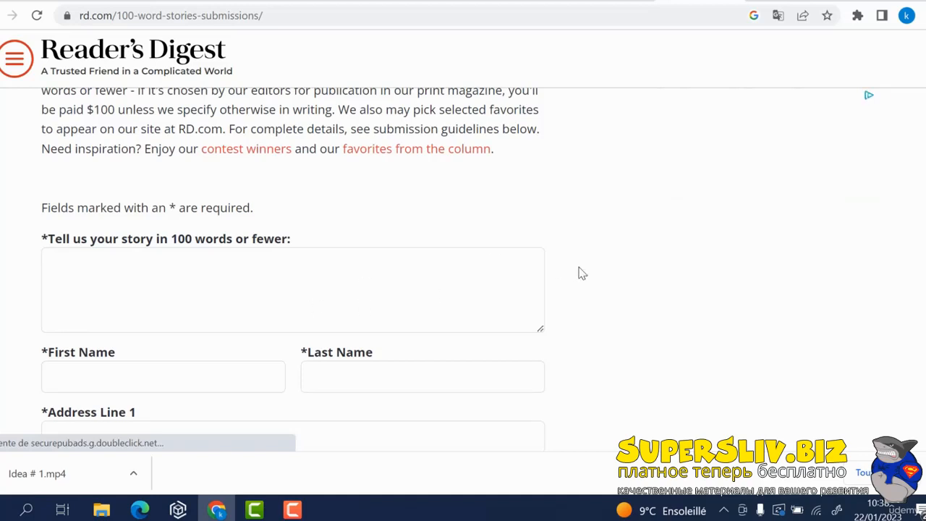
Step: Scroll the 100-word story form past the name, address and terms fields to the Submit button
scroll(down, 3)
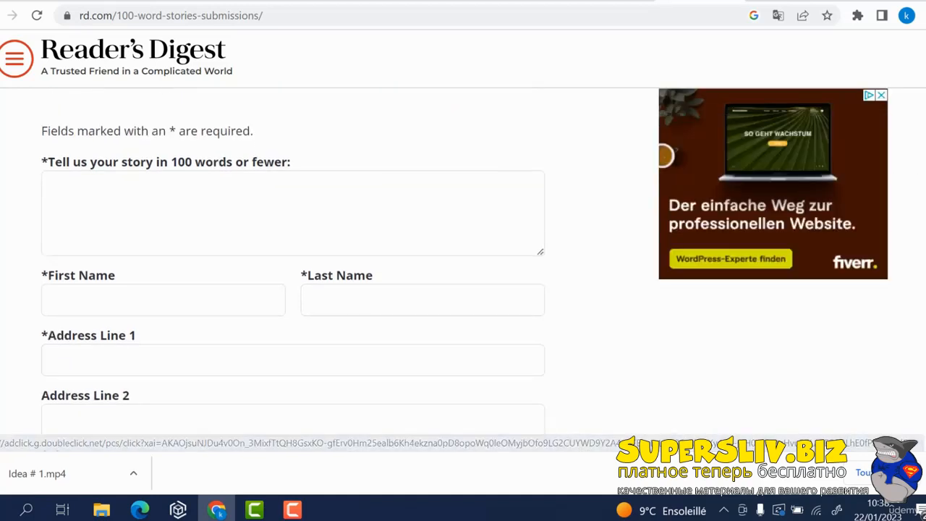
scroll(down, 3)
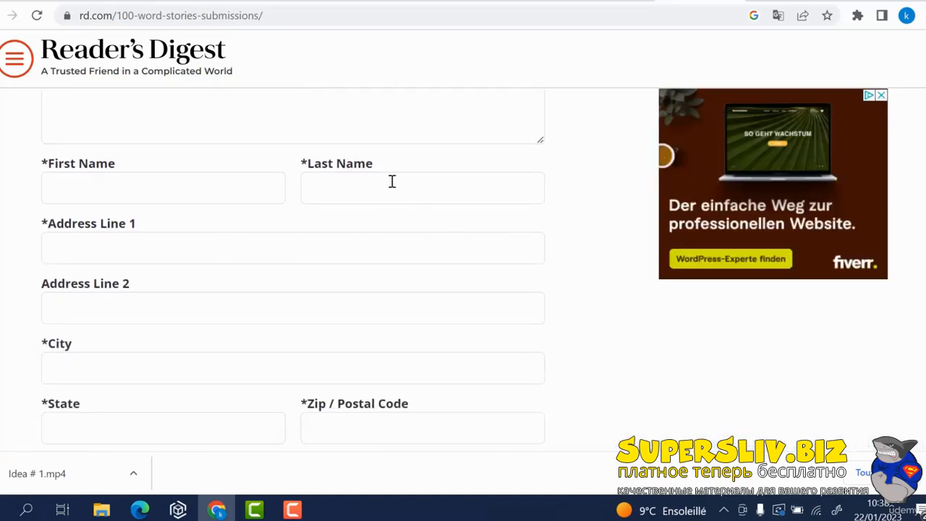
mouse_move(355, 229)
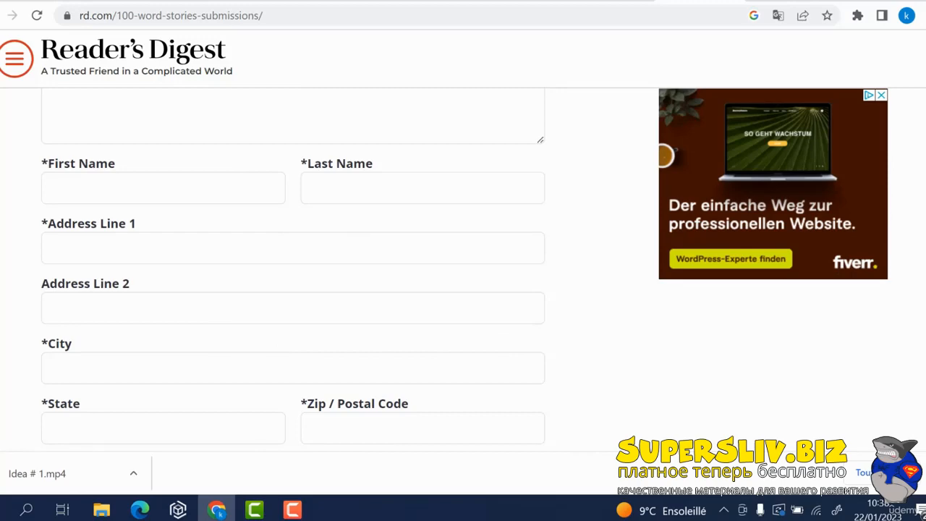
scroll(down, 3)
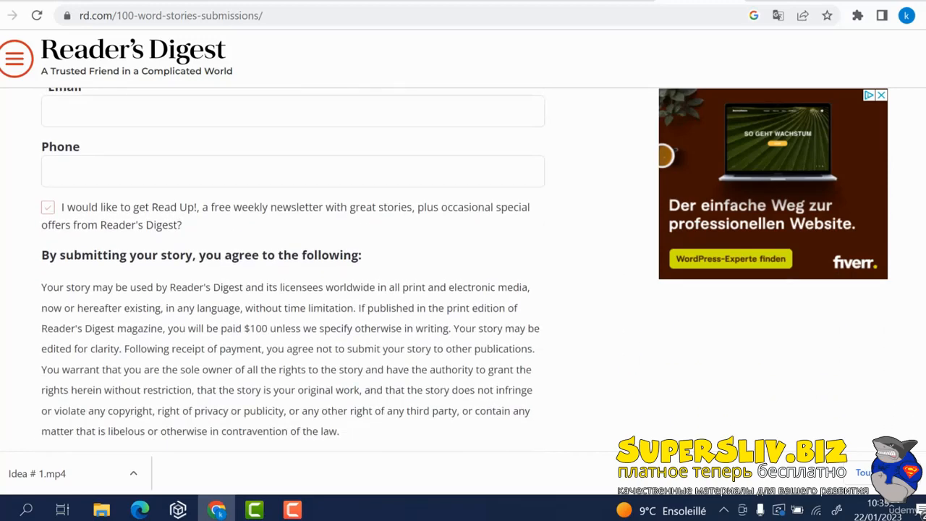
scroll(down, 3)
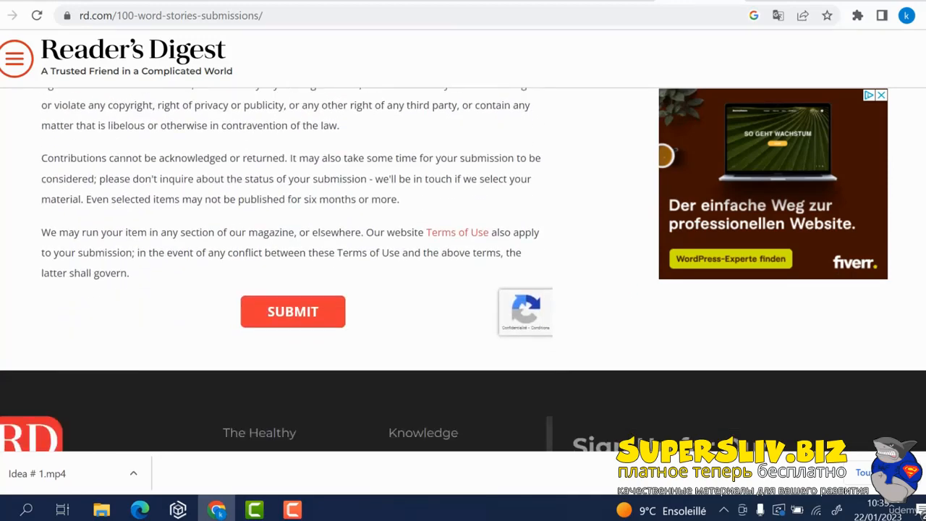
scroll(down, 3)
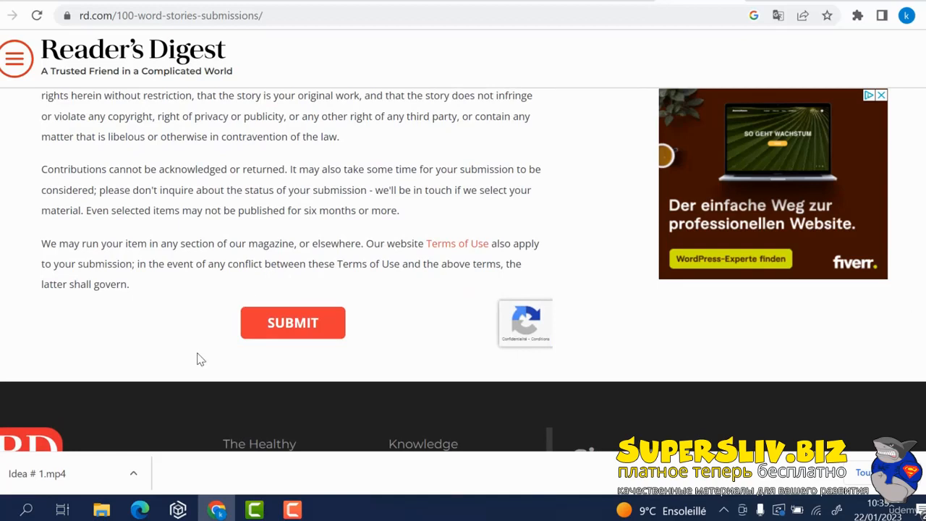
mouse_move(341, 255)
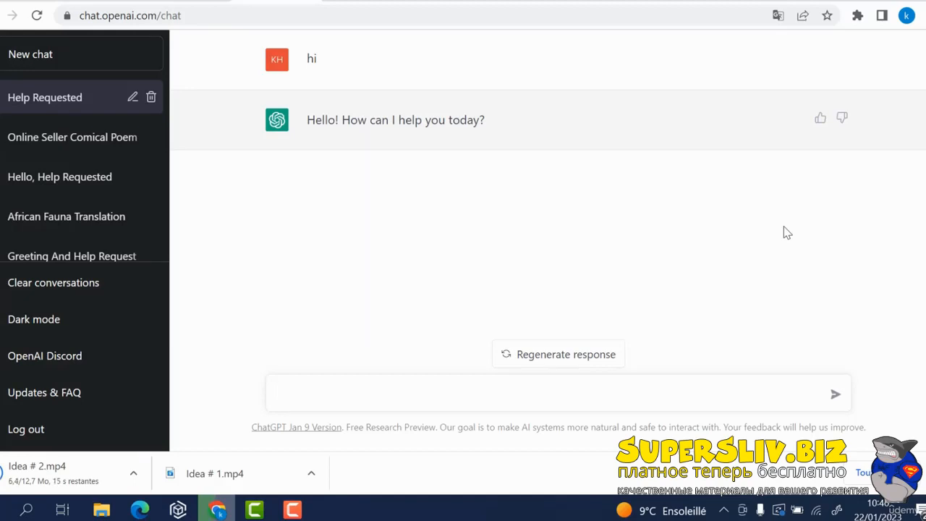
mouse_move(534, 379)
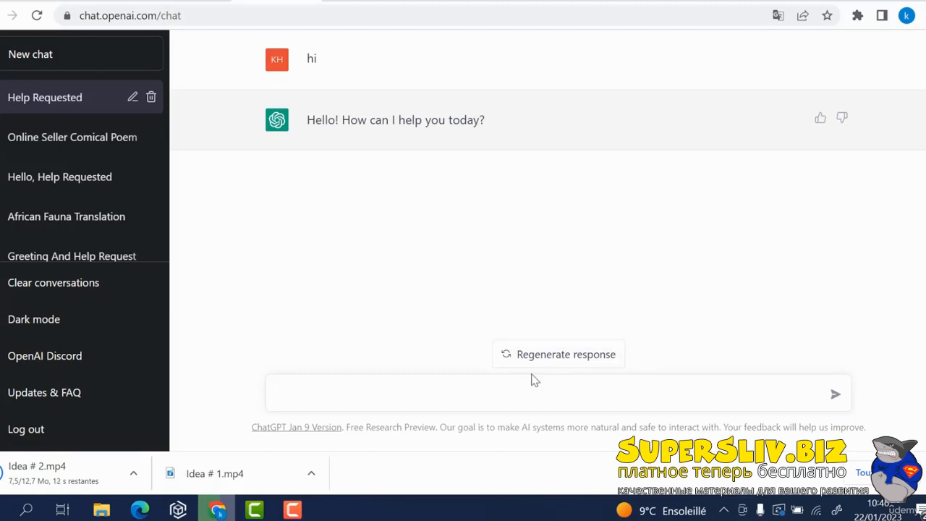
Step: Send ChatGPT the request 'write us a story about a stressed doctor in the emergency service'
text(write us a)
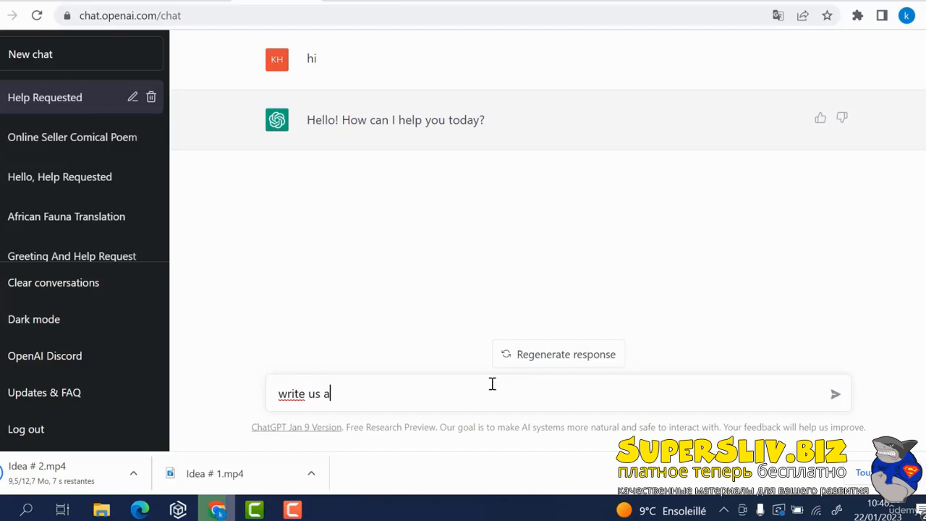
text(story about a stre)
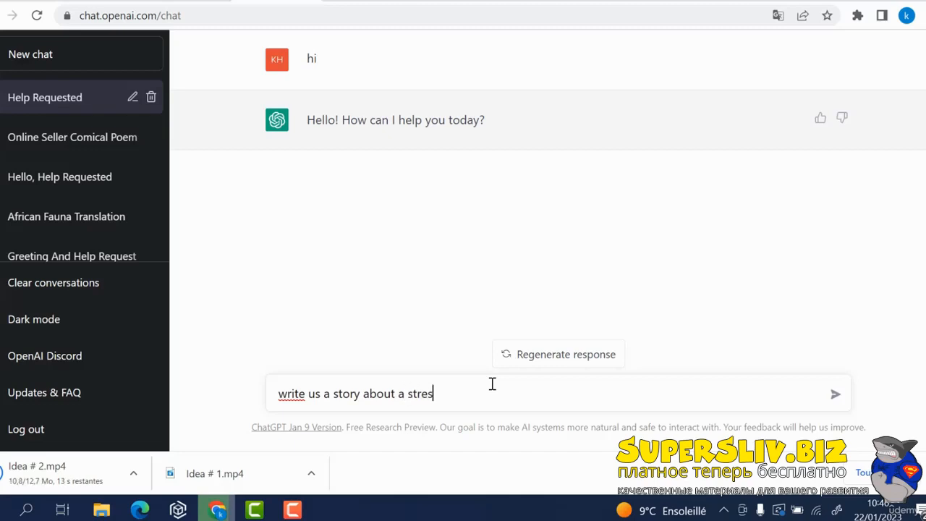
text(sed)
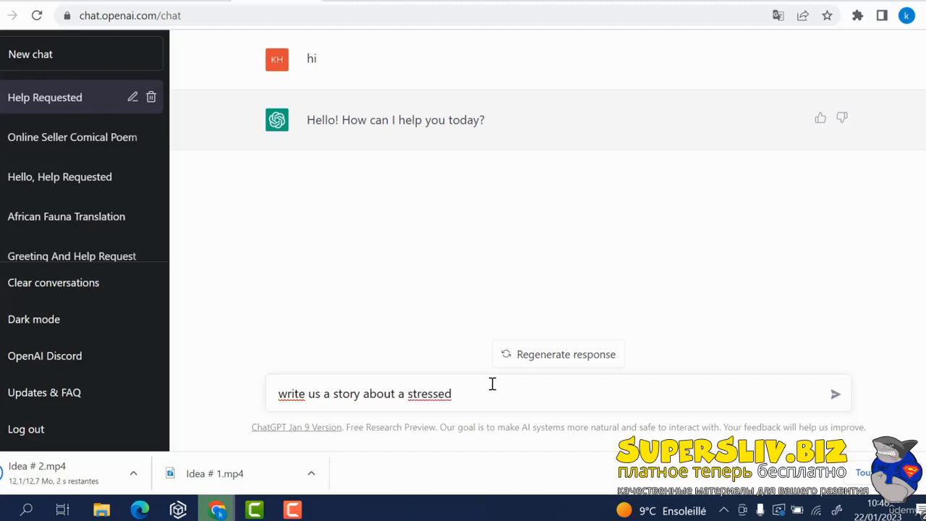
text(doctor)
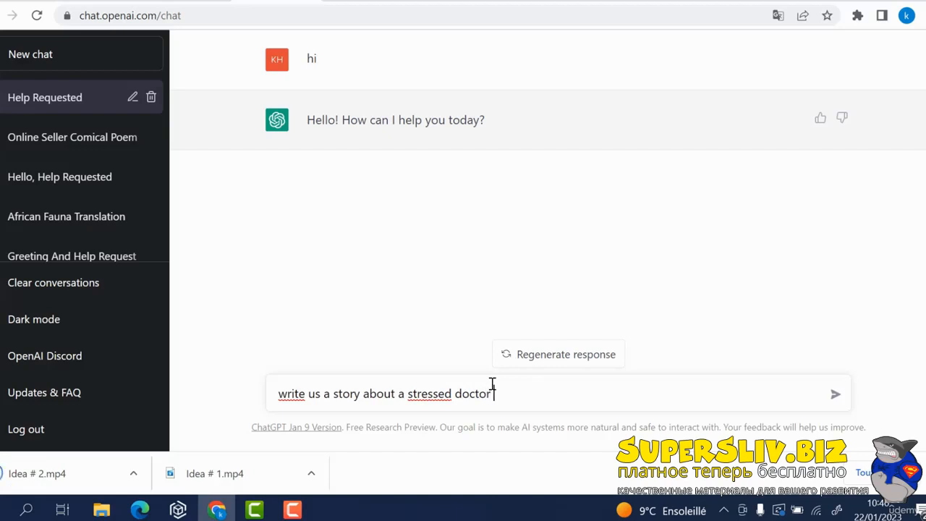
text(in the)
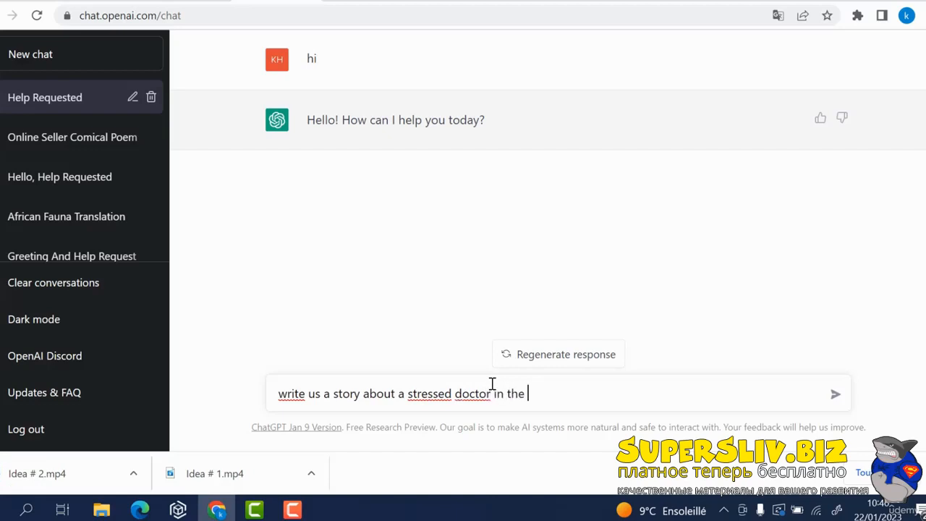
text(emerge)
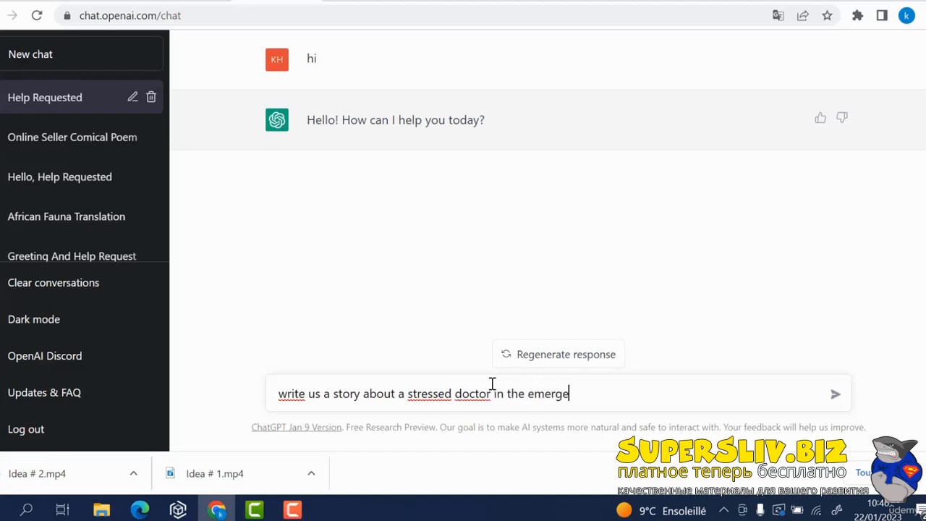
text(ncy se)
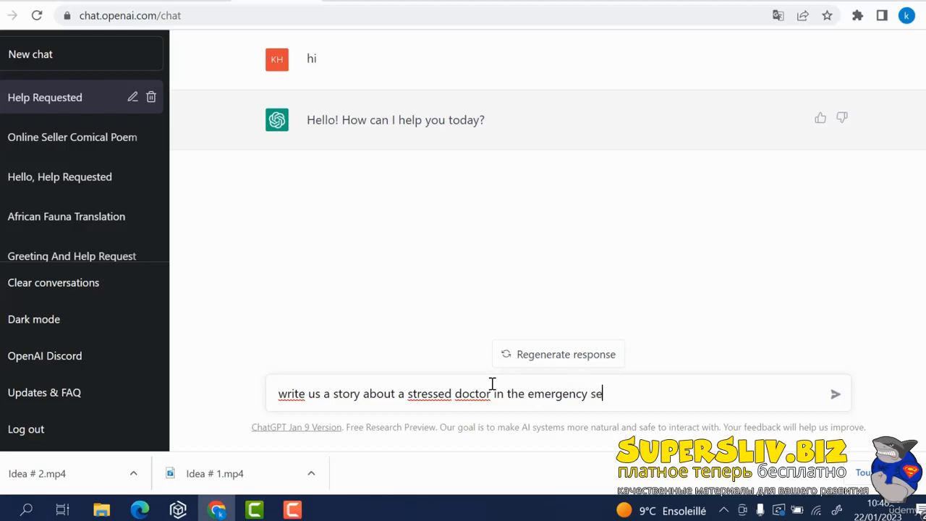
text(rvice)
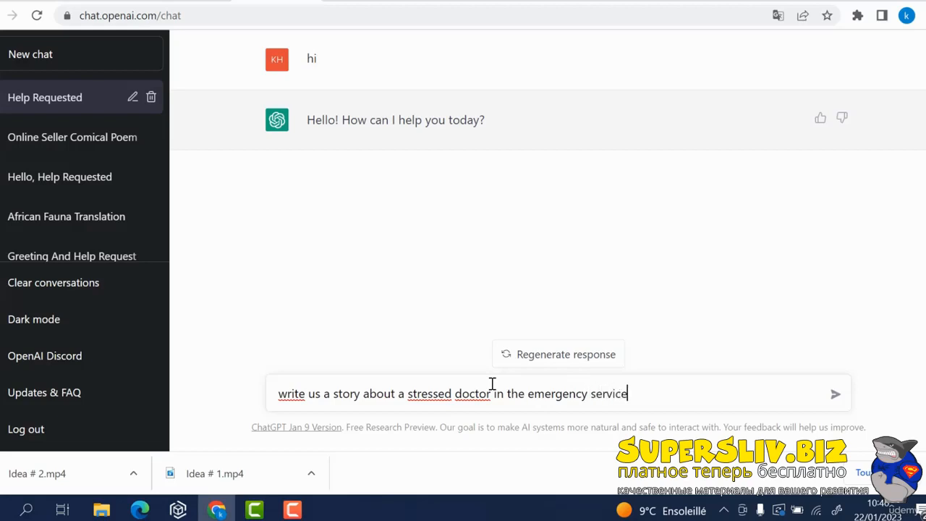
click(837, 394)
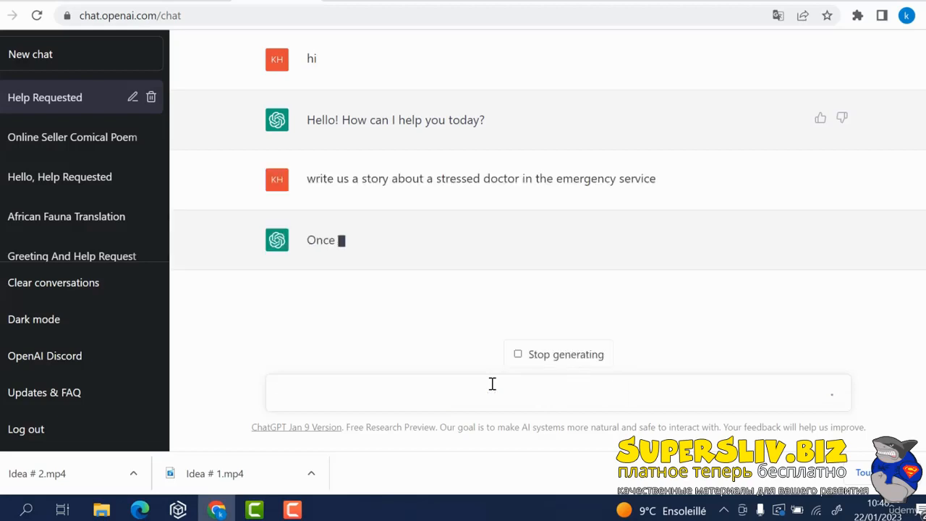